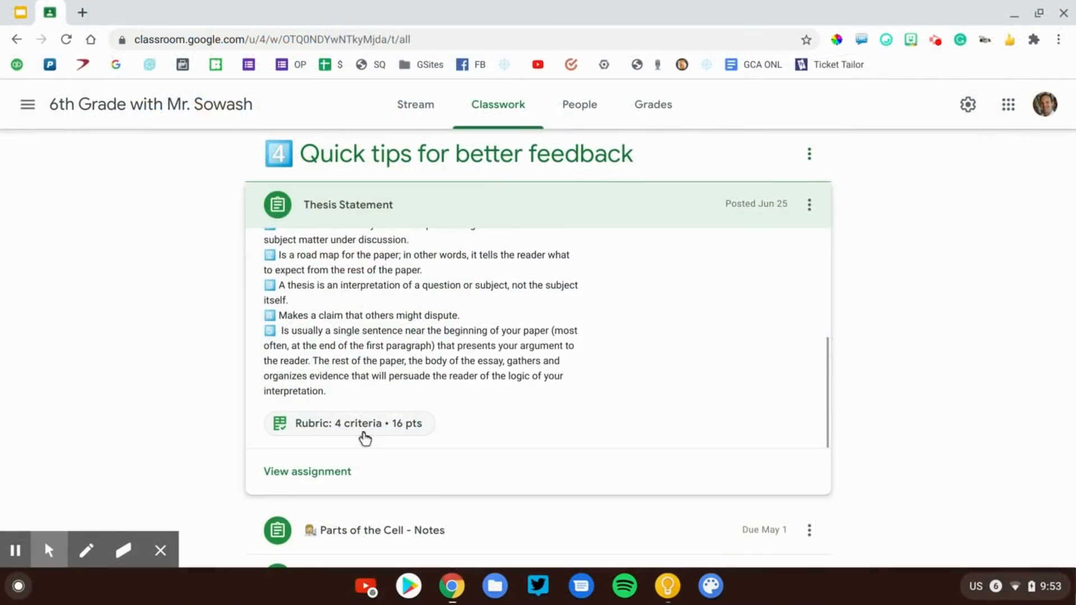
- Review the Thesis Statement rubric's four criteria and point levels, 16 points total
left_click(348, 423)
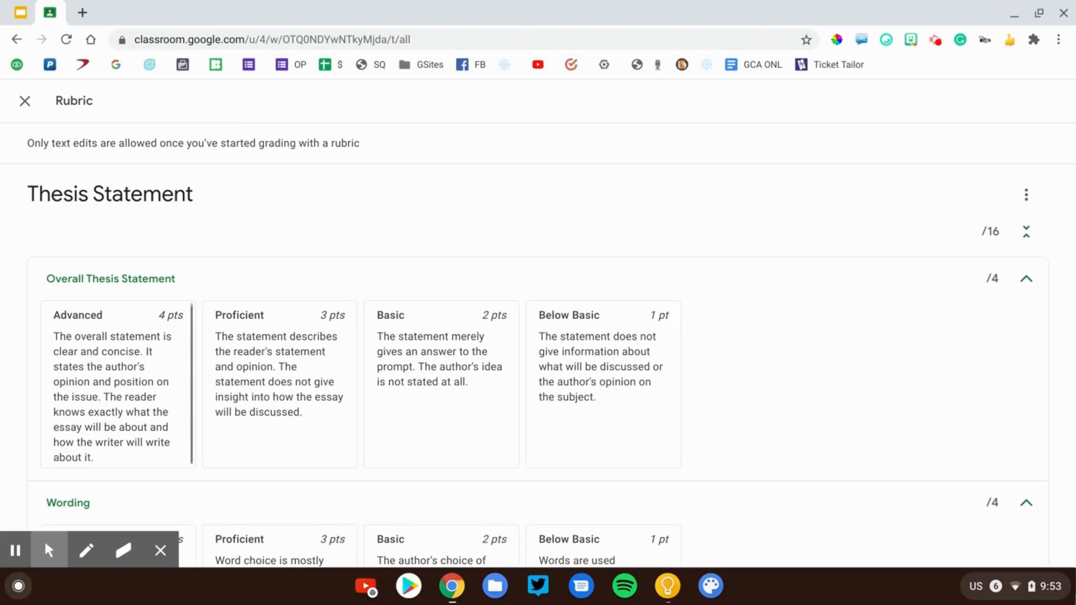
scroll("down", 3)
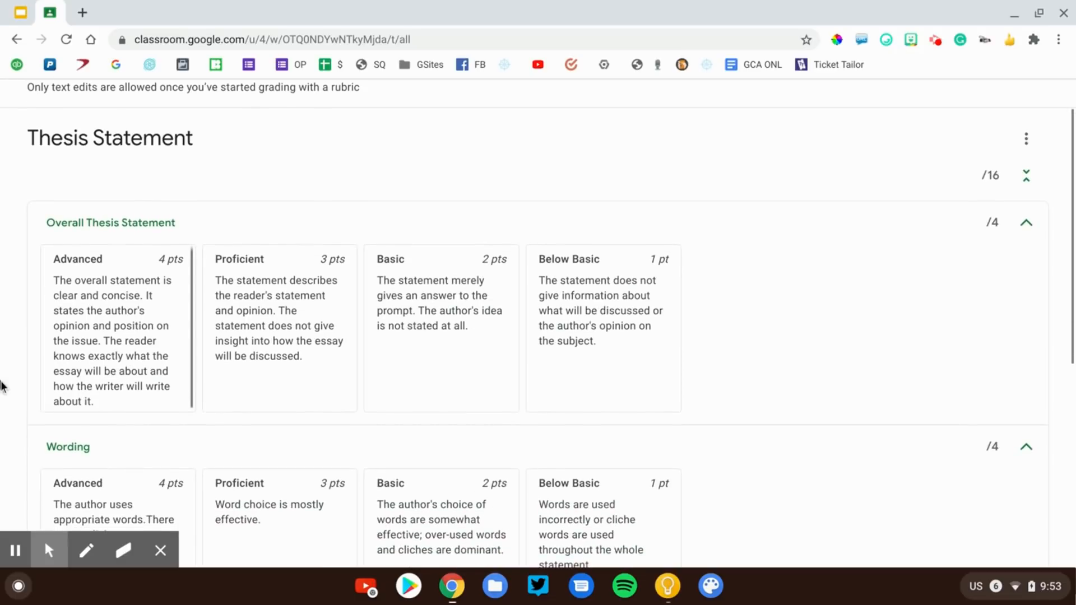
scroll("up", 3)
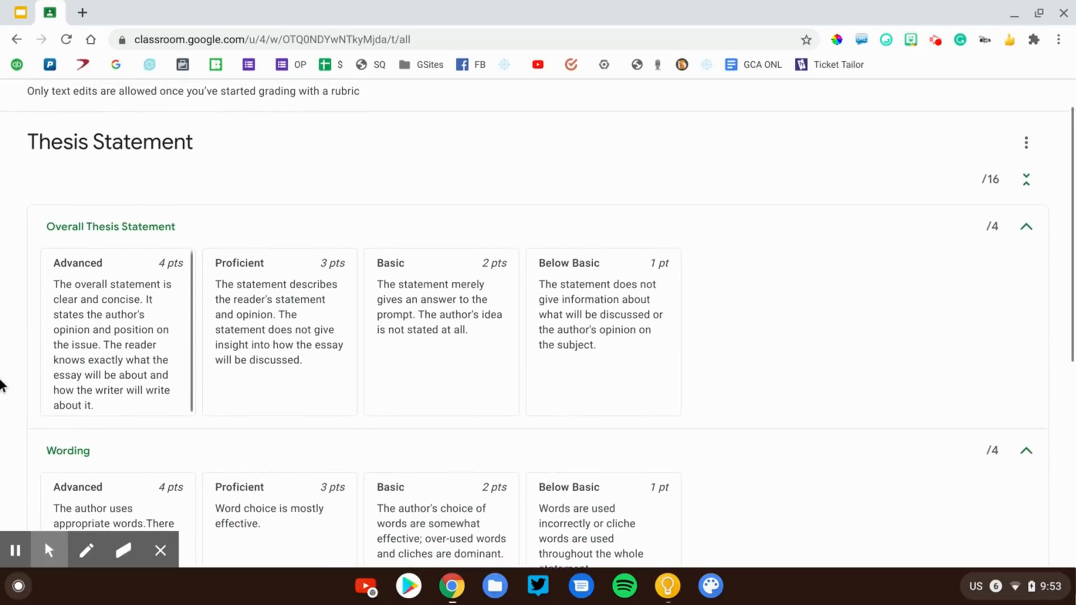
scroll("up", 3)
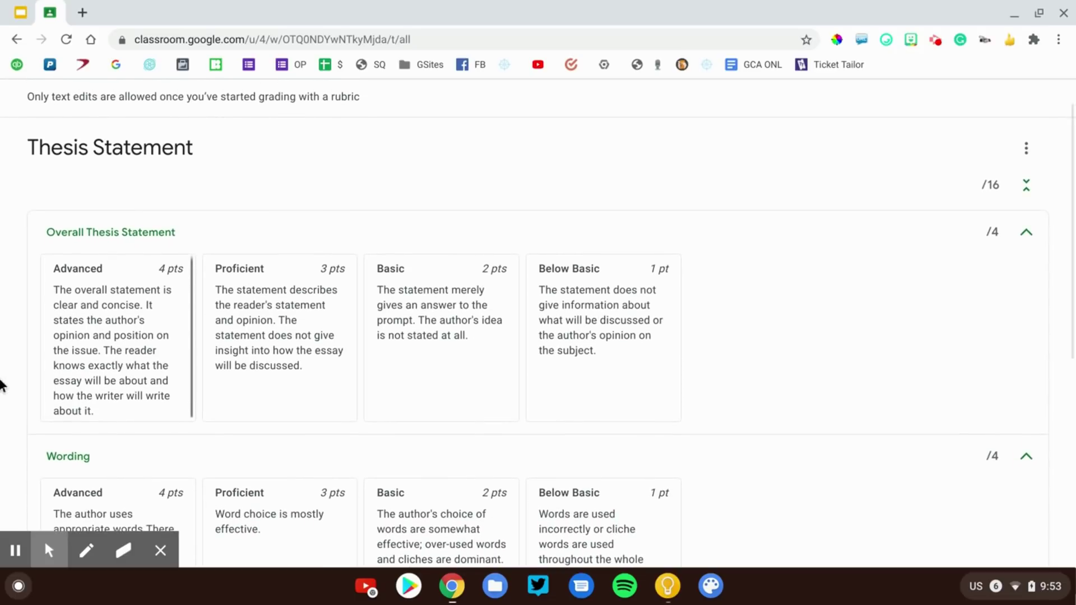
scroll("up", 3)
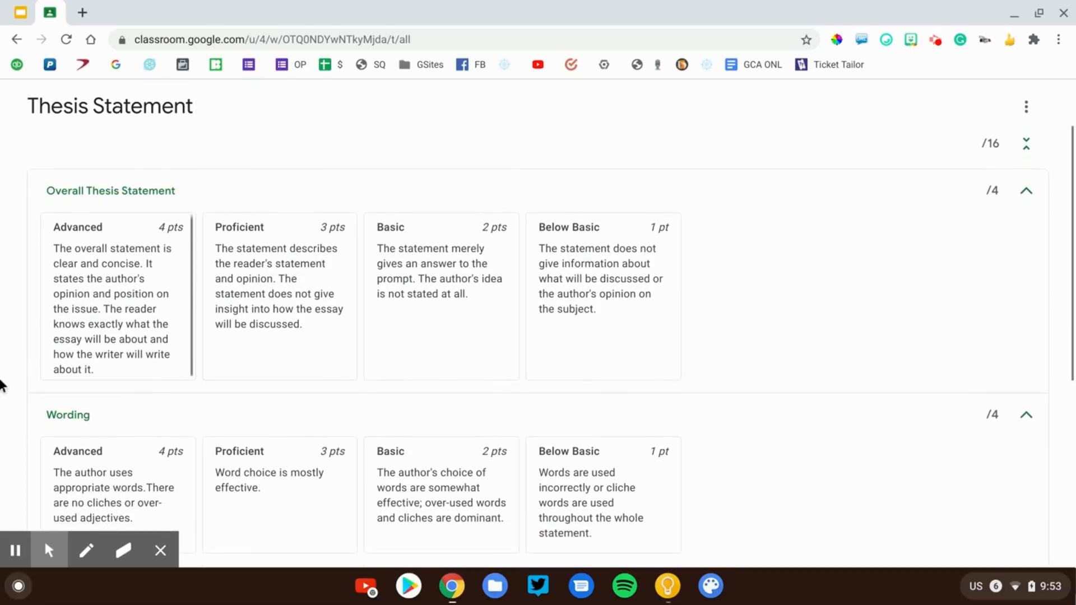
scroll("down", 3)
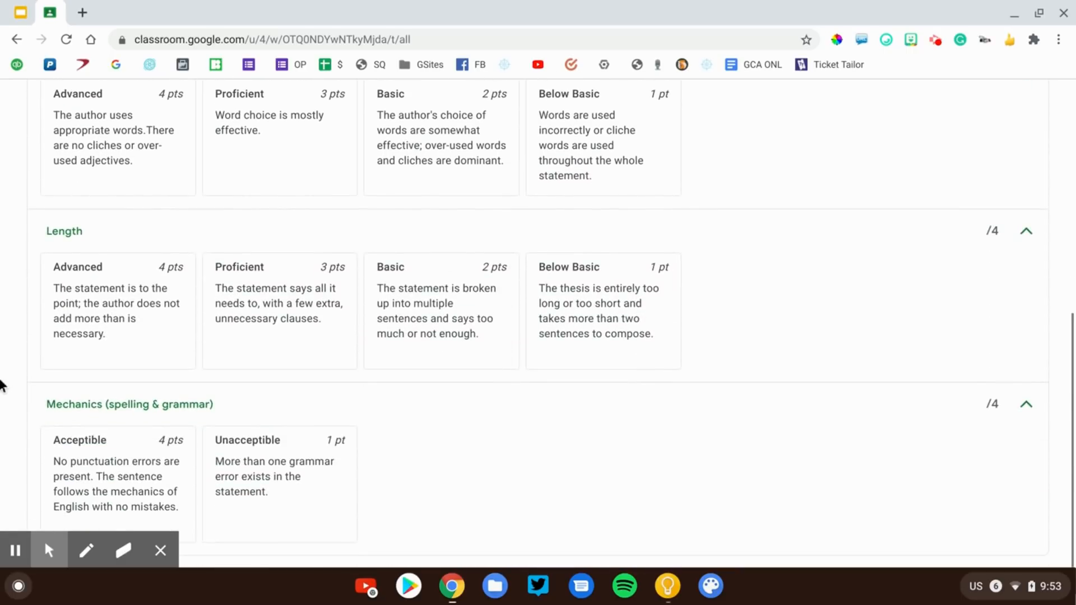
scroll("up", 3)
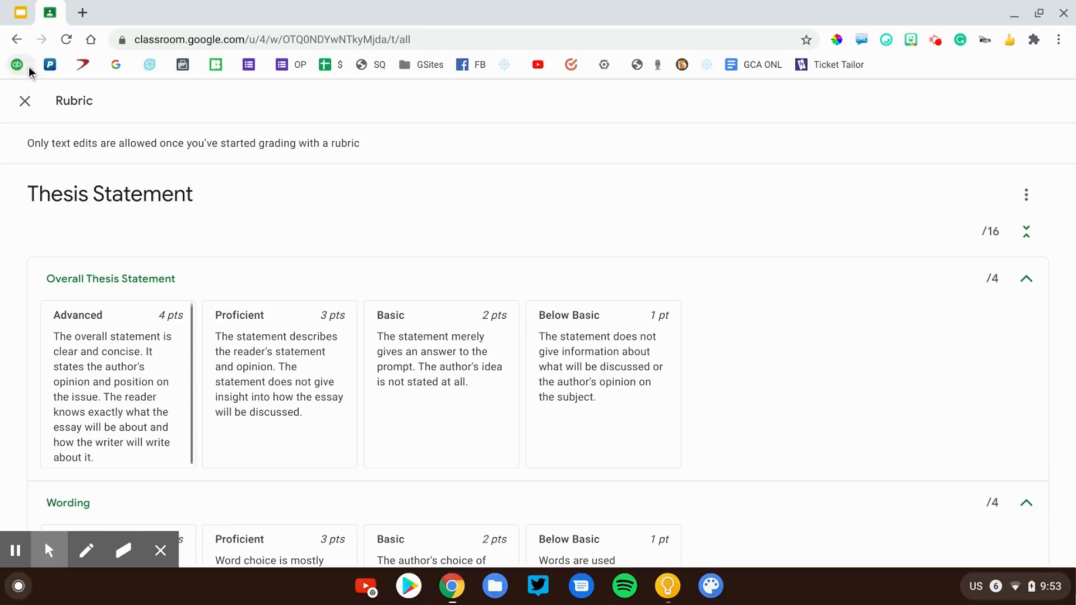
- Bring up Peter Pevensie's turned-in Thesis Statement in the grading tool with the rubric alongside
left_click(25, 101)
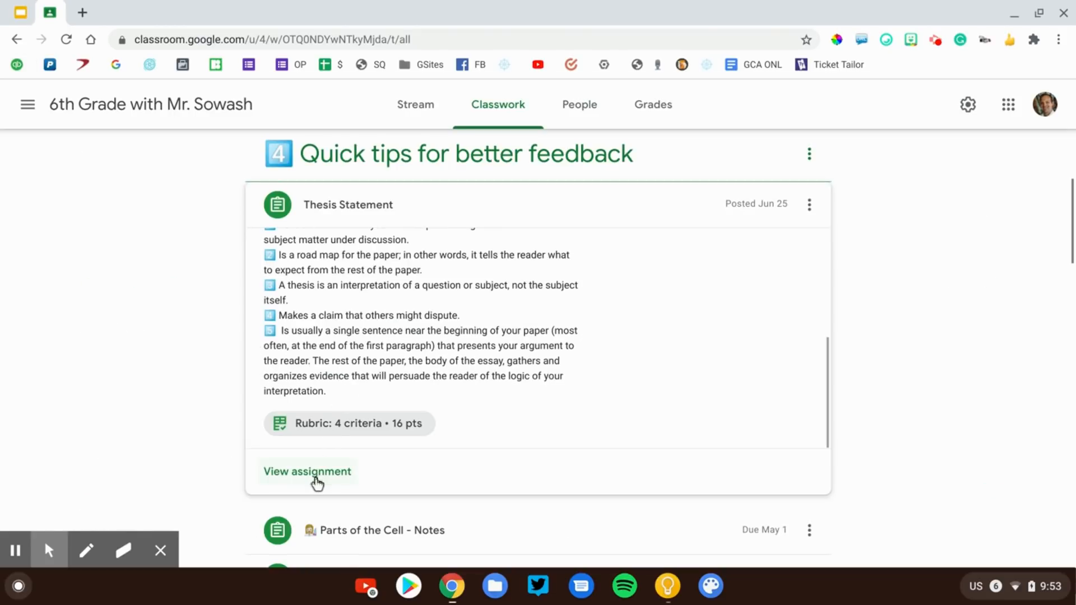
left_click(307, 472)
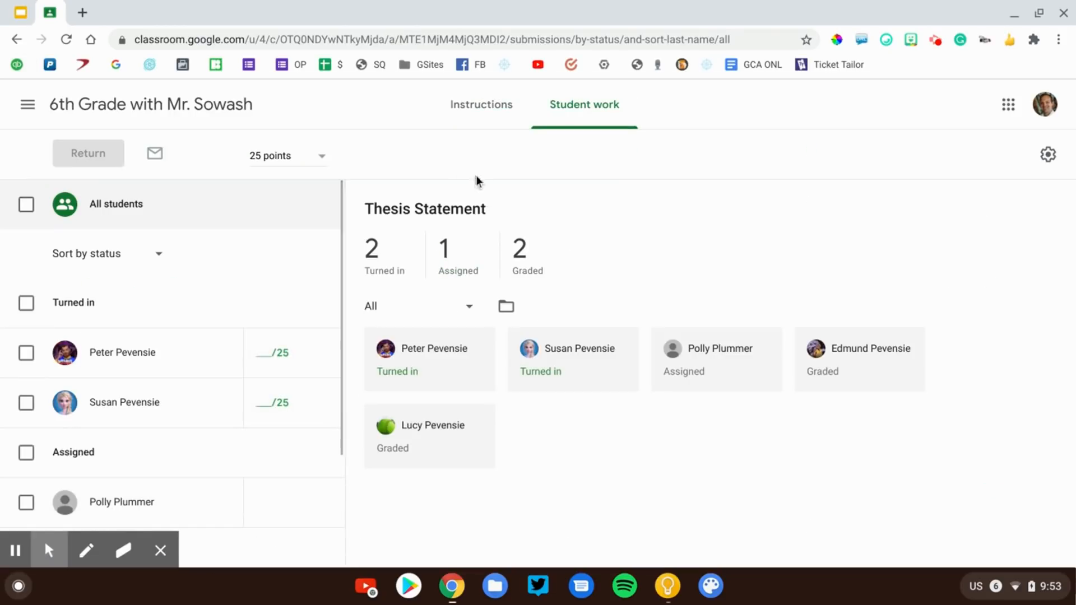
left_click(431, 359)
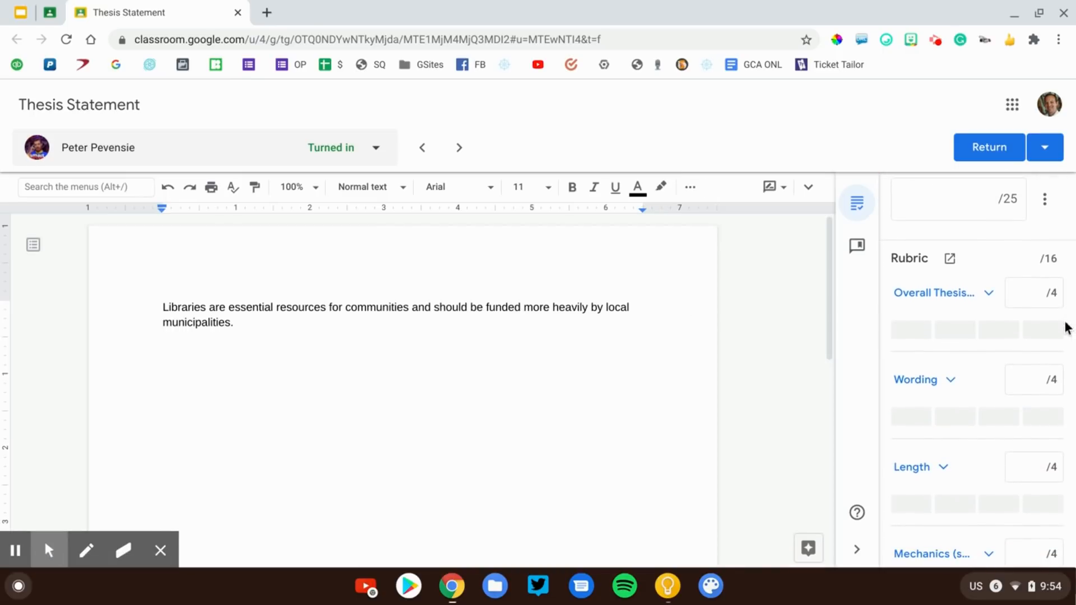
- Rate Mechanics 4, Length Basic 2, Wording Proficient 3, Overall Thesis Proficient 3 — total 12/16
scroll("down", 3)
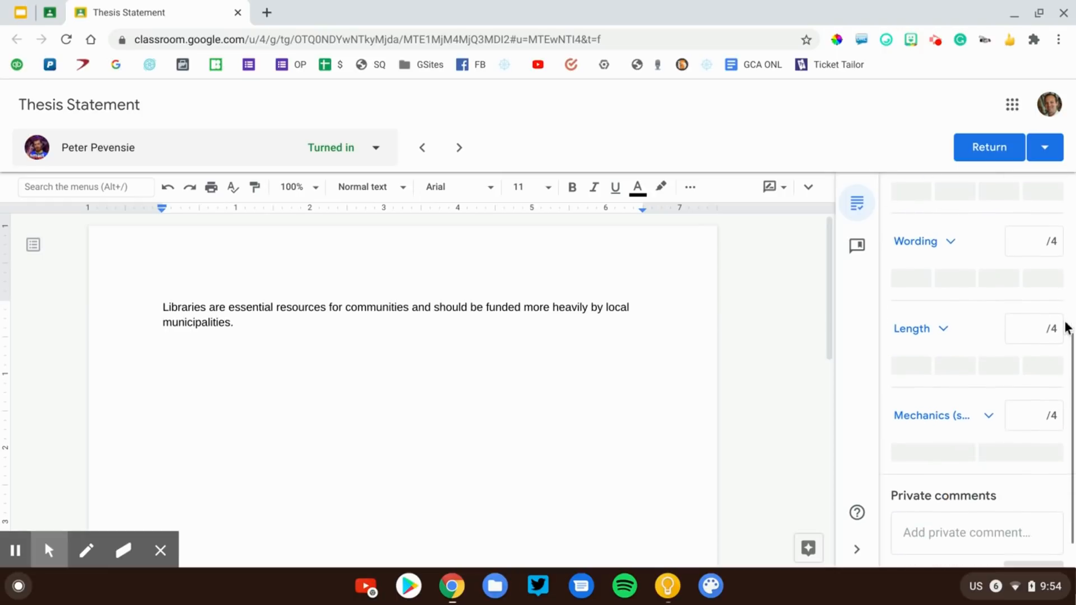
mouse_move(962, 435)
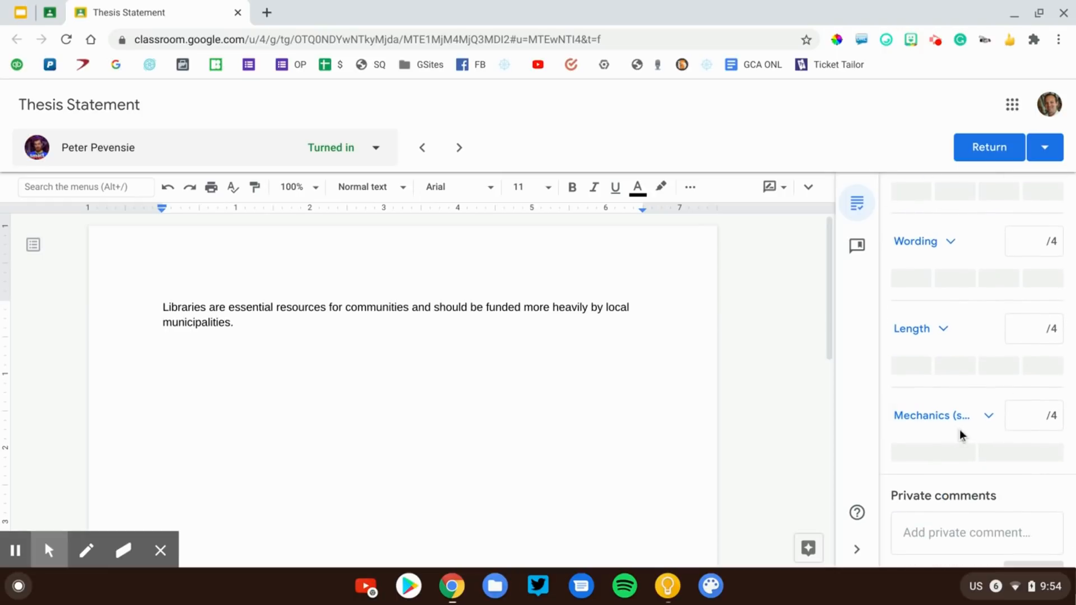
left_click(931, 453)
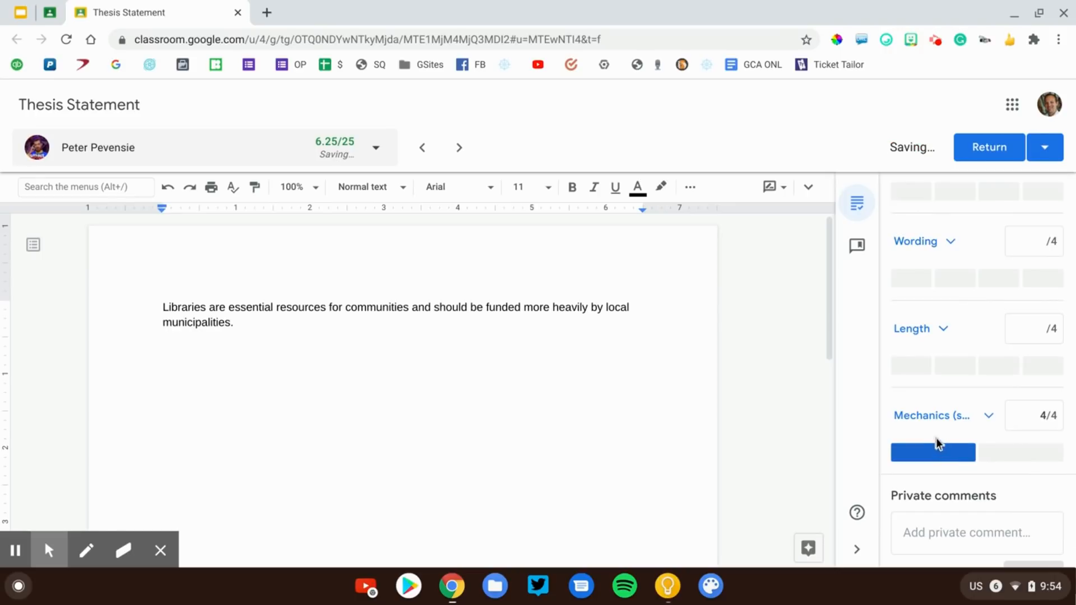
mouse_move(962, 365)
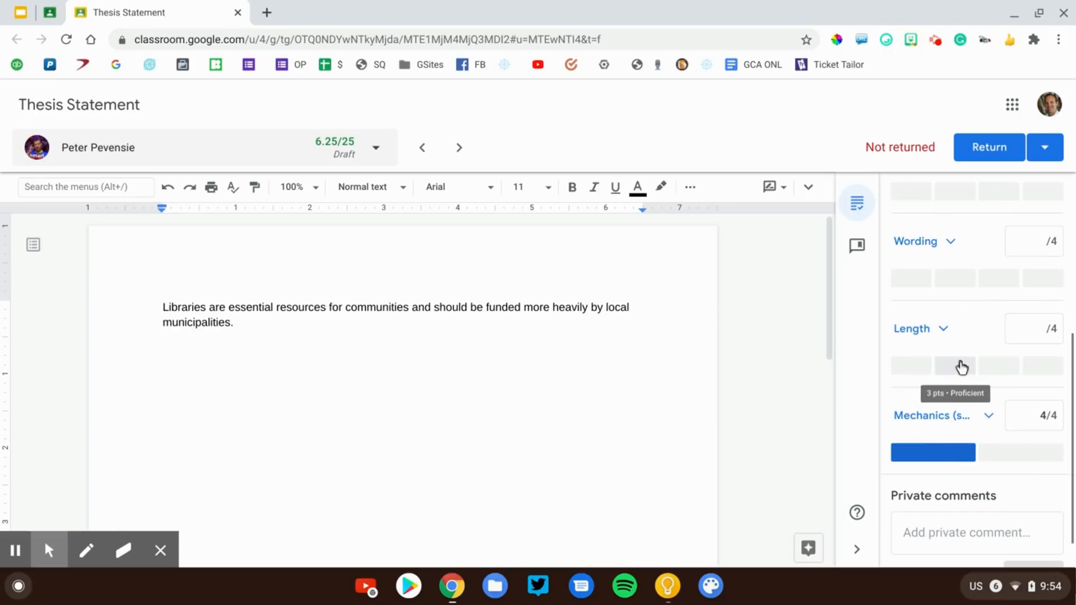
left_click(998, 365)
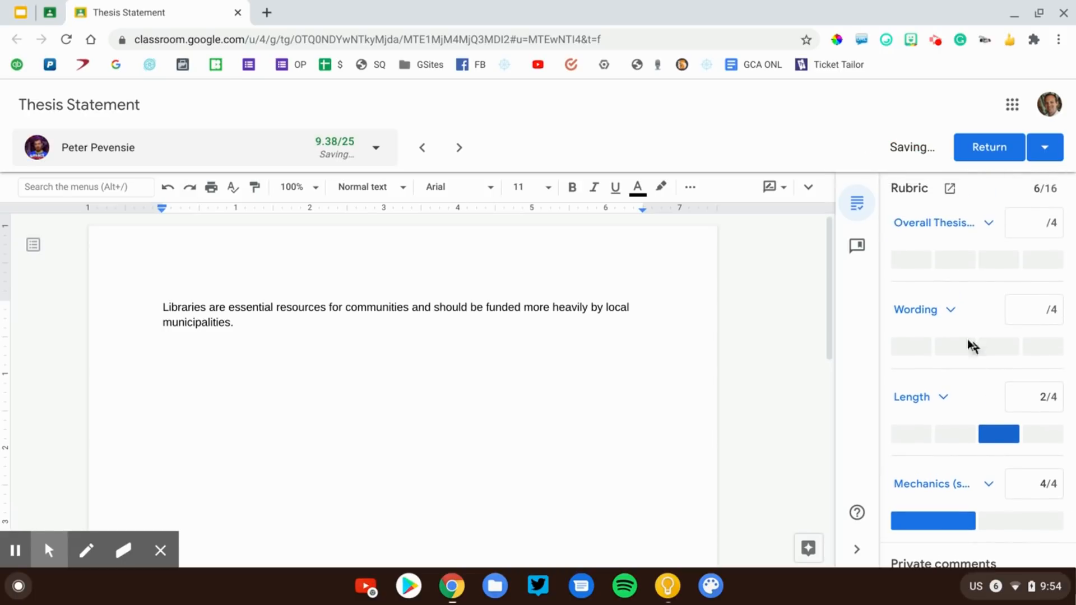
left_click(954, 346)
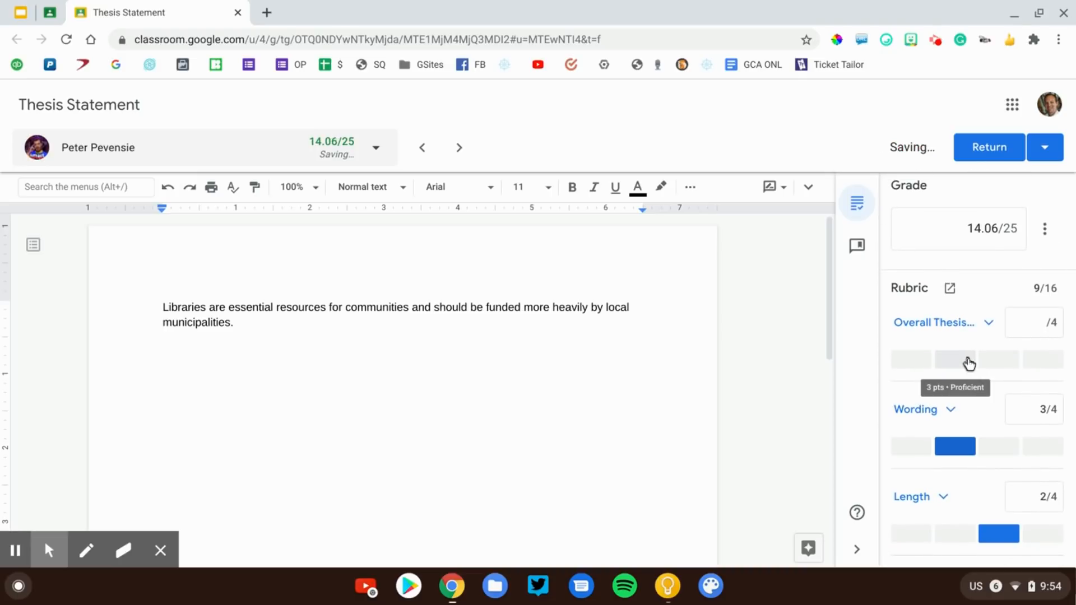
left_click(954, 358)
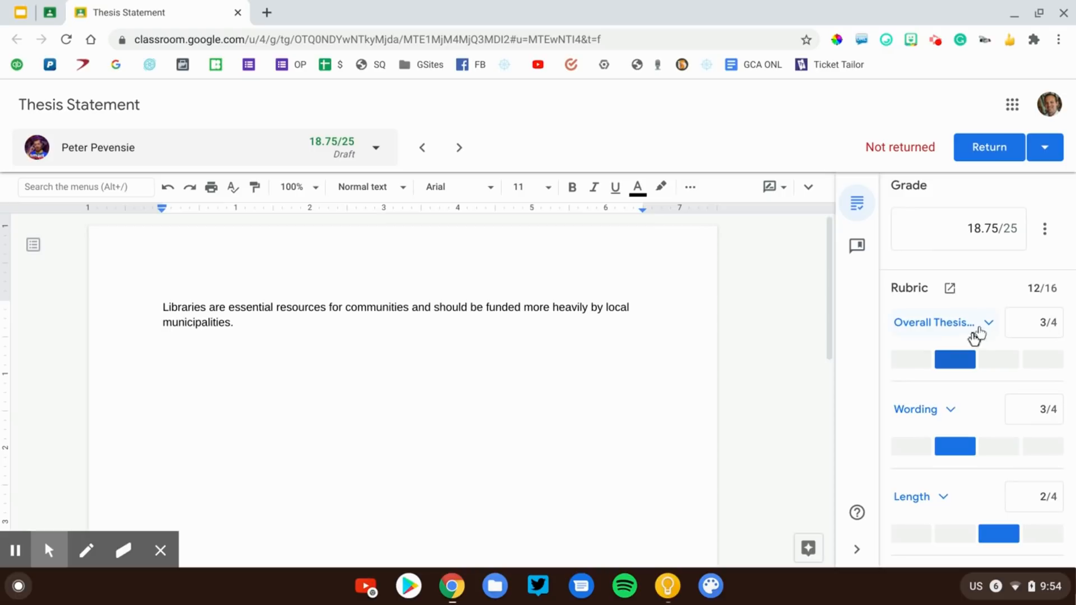
left_click(985, 323)
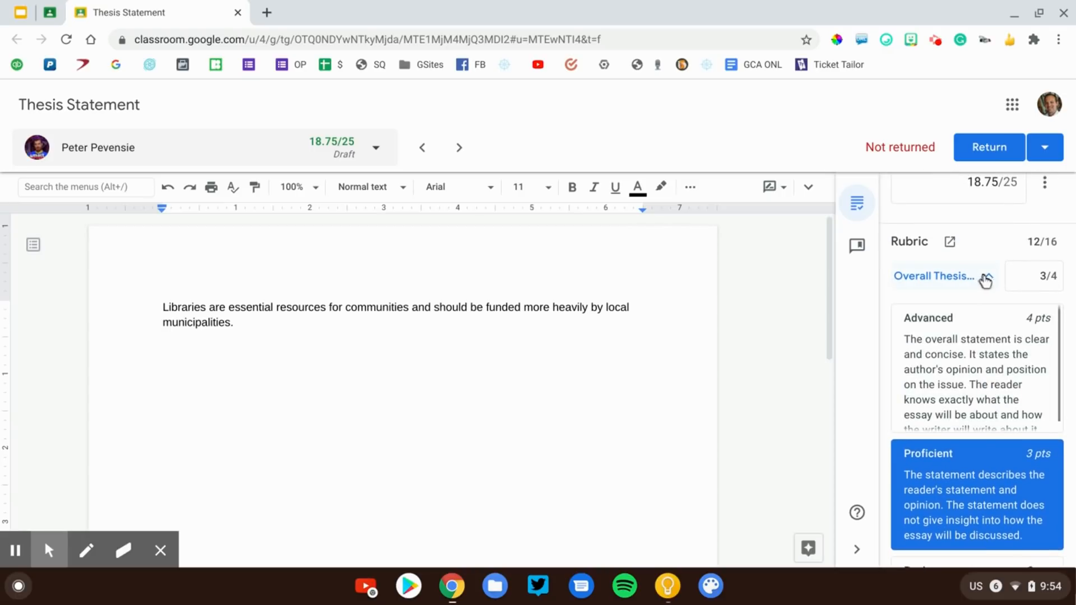
left_click(989, 276)
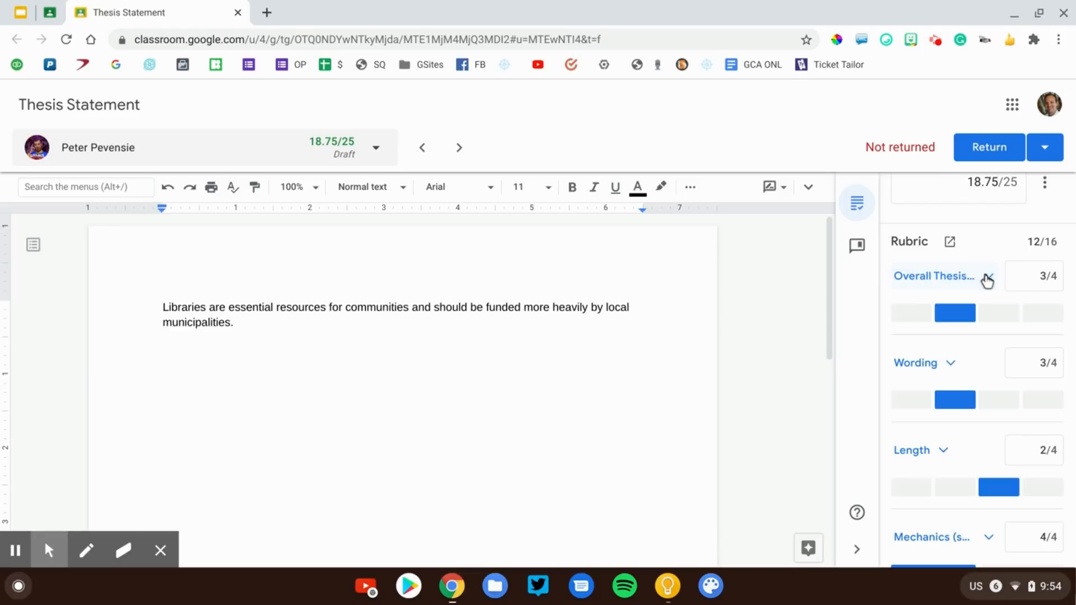
- Return Peter Pevensie's graded work with its 18.75/25 grade, confirming the return
scroll("down", 3)
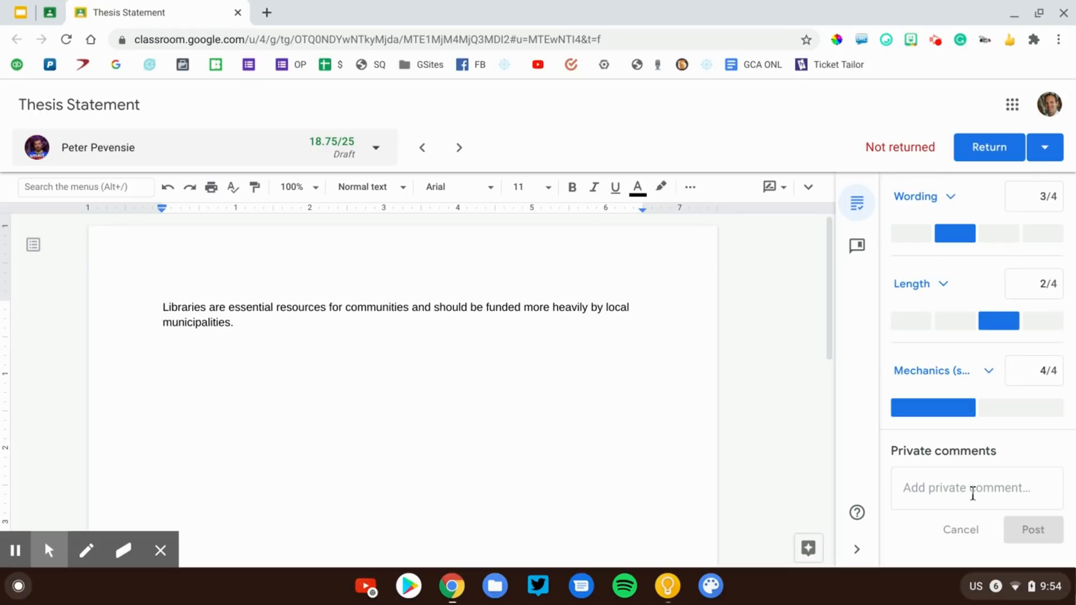
left_click(989, 147)
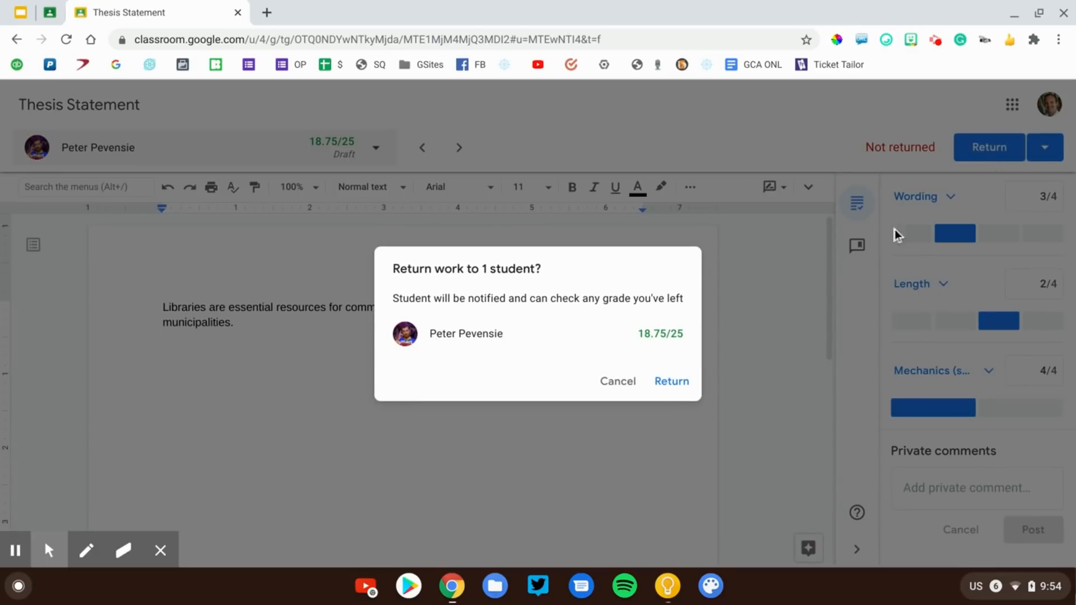
left_click(671, 381)
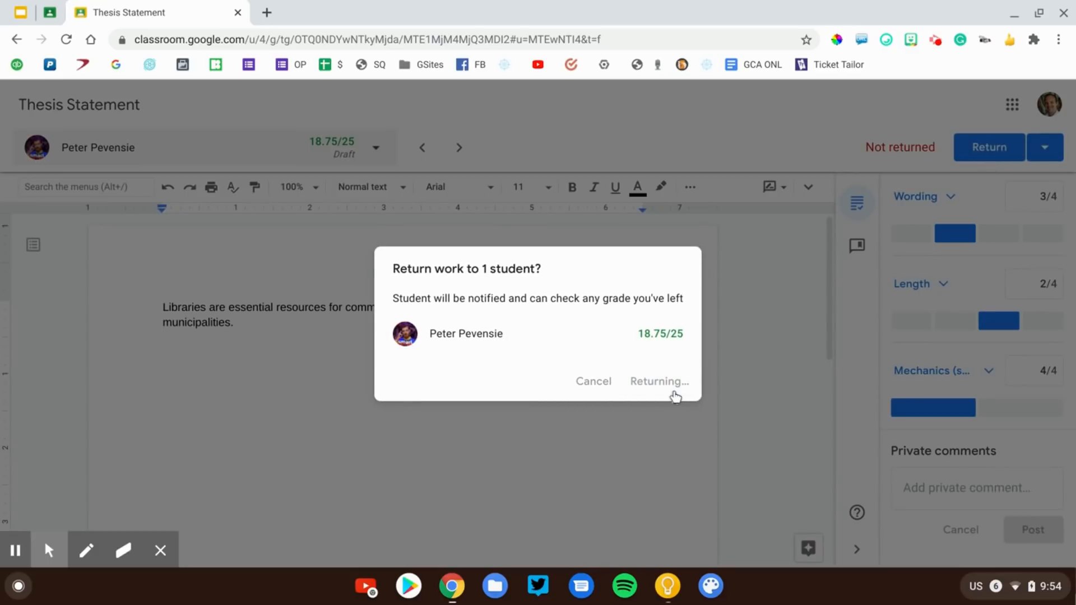